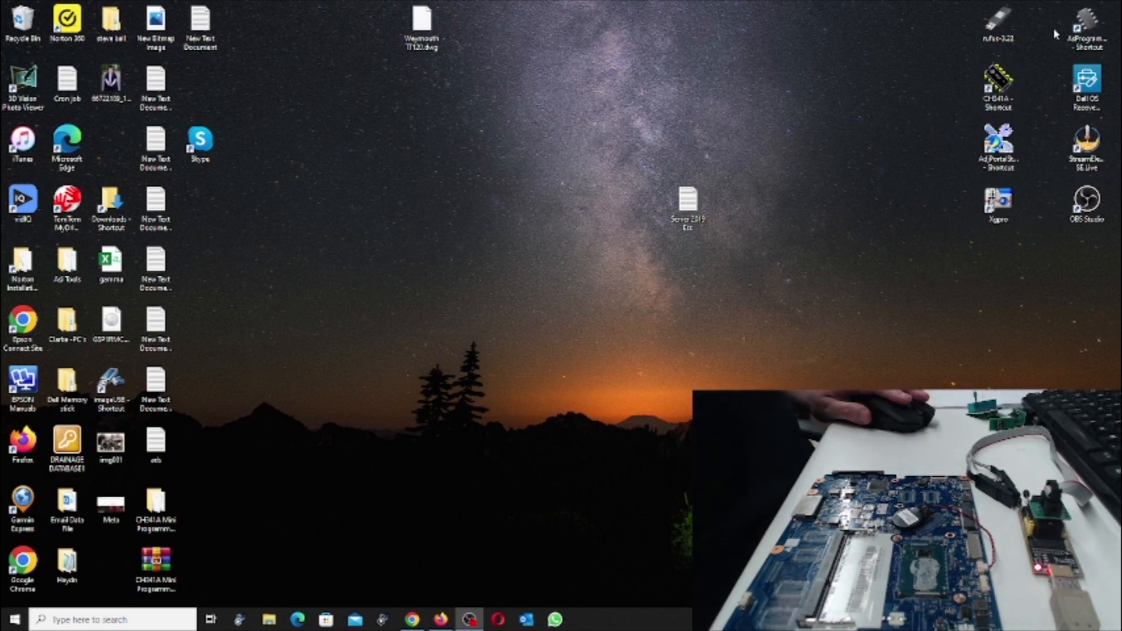
Launch AsProgrammer from its desktop shortcut.
{"action": "left_click", "coordinate": [1086, 25]}
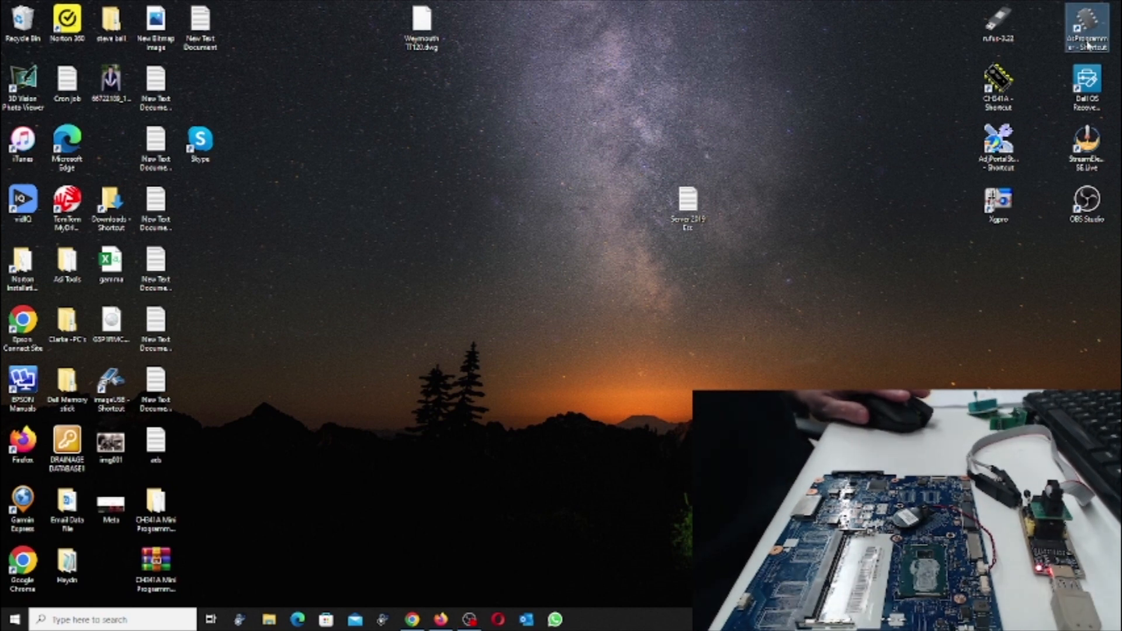
{"action": "mouse_move", "coordinate": [1087, 25]}
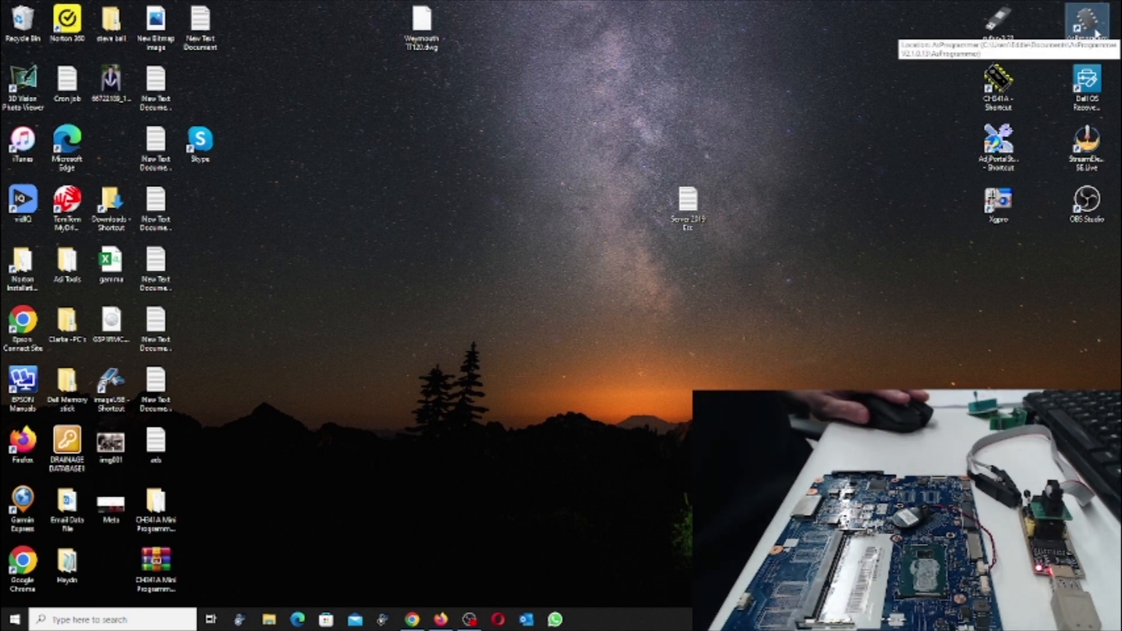
{"action": "double_click", "coordinate": [1085, 21]}
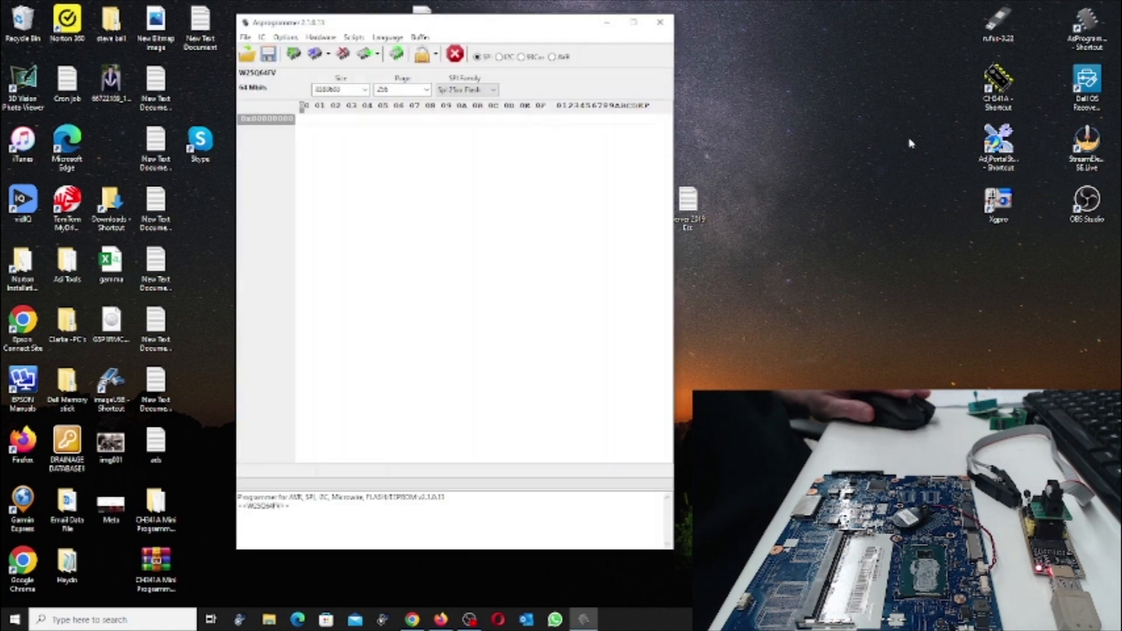
{"action": "mouse_move", "coordinate": [567, 37]}
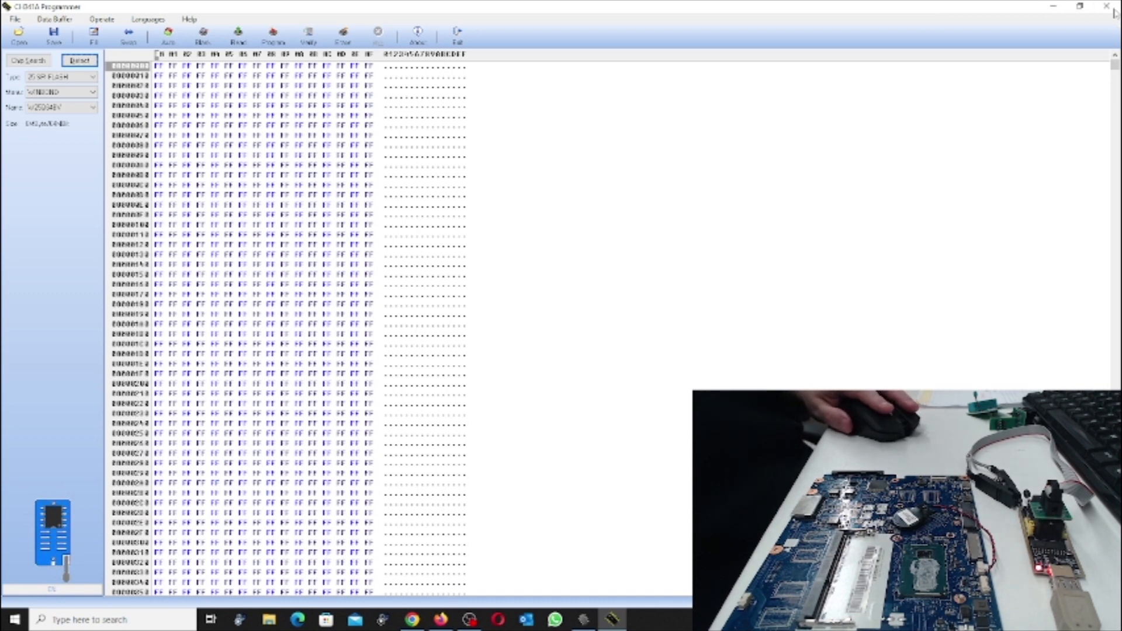
{"action": "mouse_move", "coordinate": [1111, 7]}
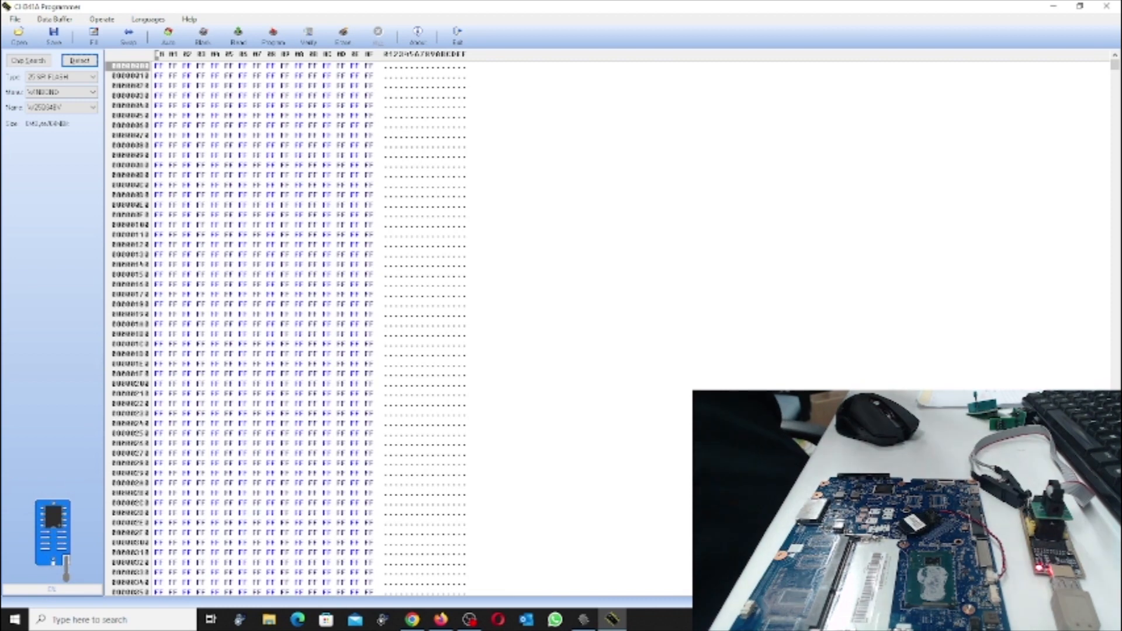
{"action": "mouse_move", "coordinate": [78, 196]}
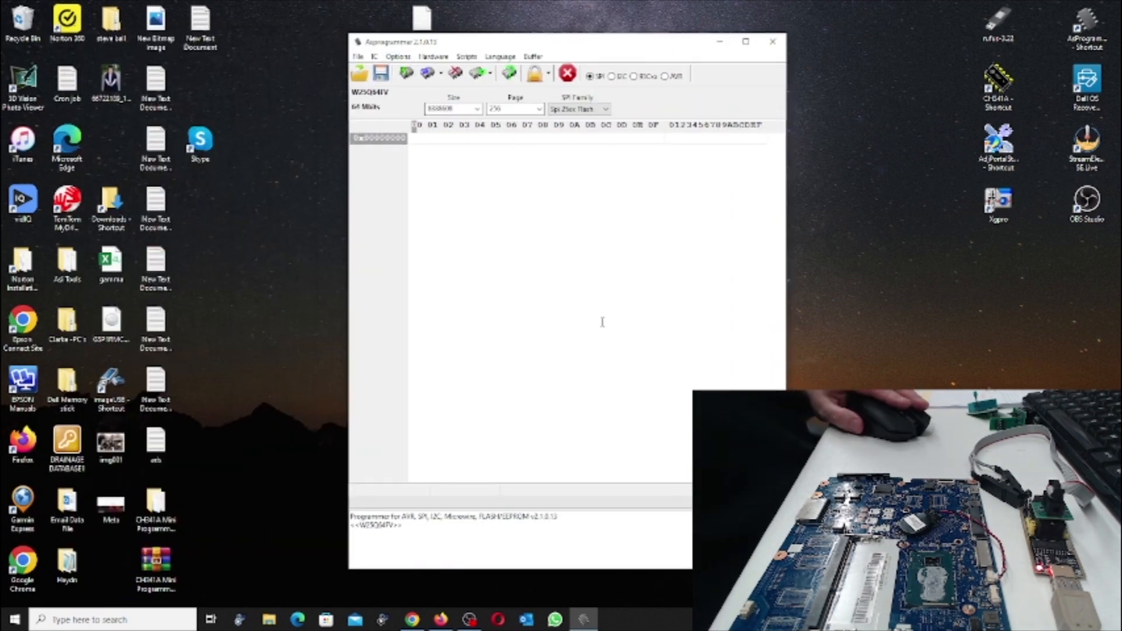
{"action": "mouse_move", "coordinate": [361, 219]}
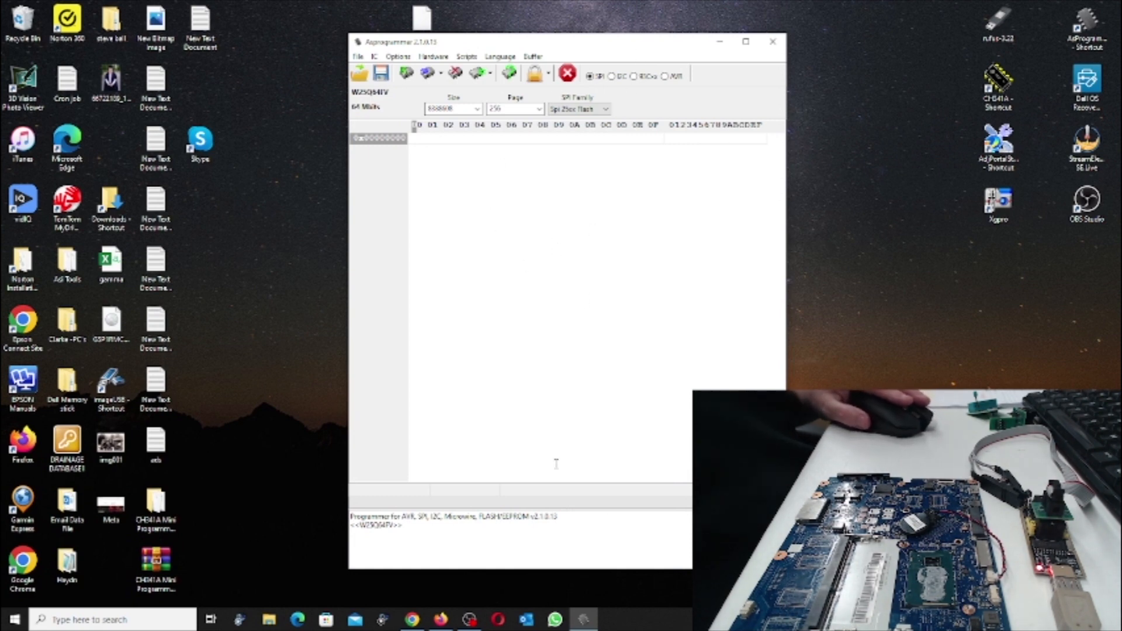
{"action": "mouse_move", "coordinate": [958, 227]}
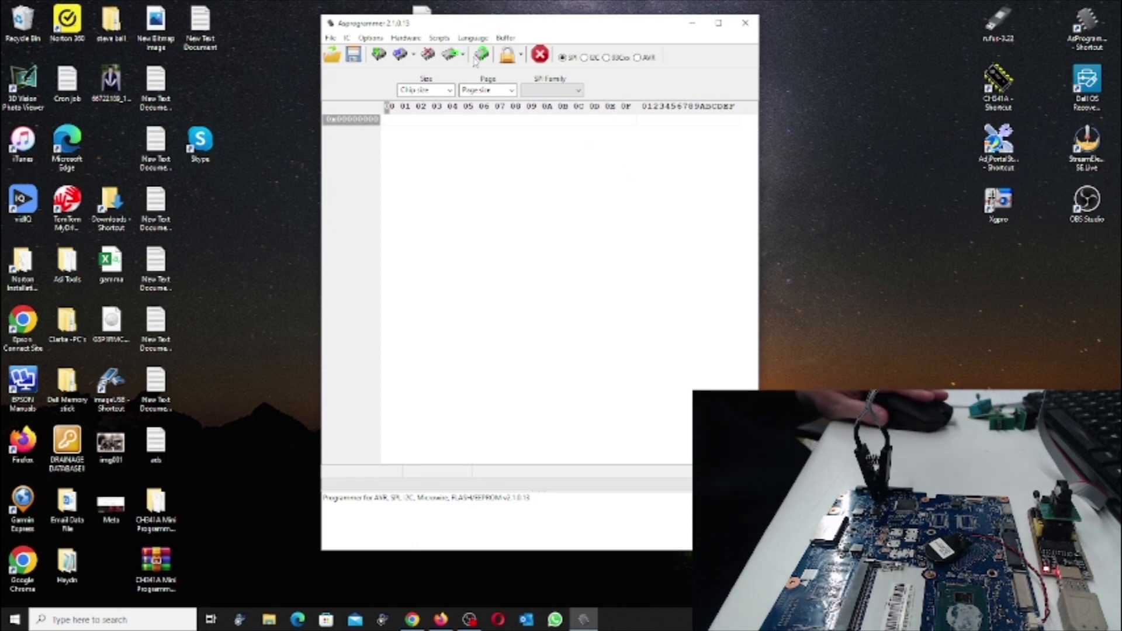
{"action": "mouse_move", "coordinate": [480, 55]}
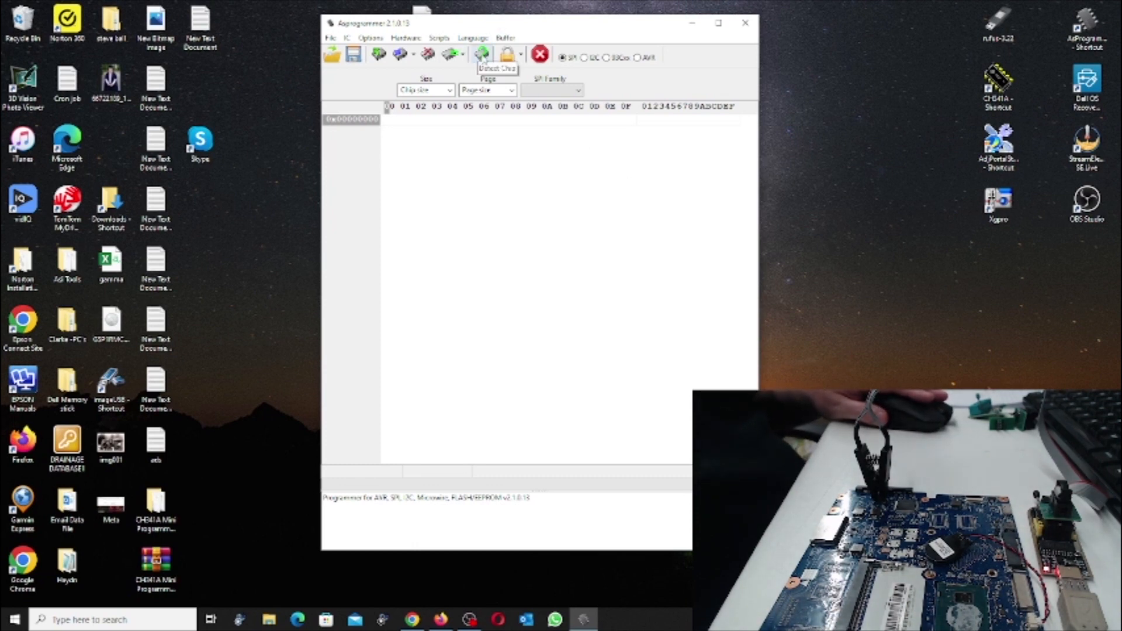
Detect the chip (retrying once) and select W25Q64FV (WINBOND) as the model.
{"action": "left_click", "coordinate": [482, 53]}
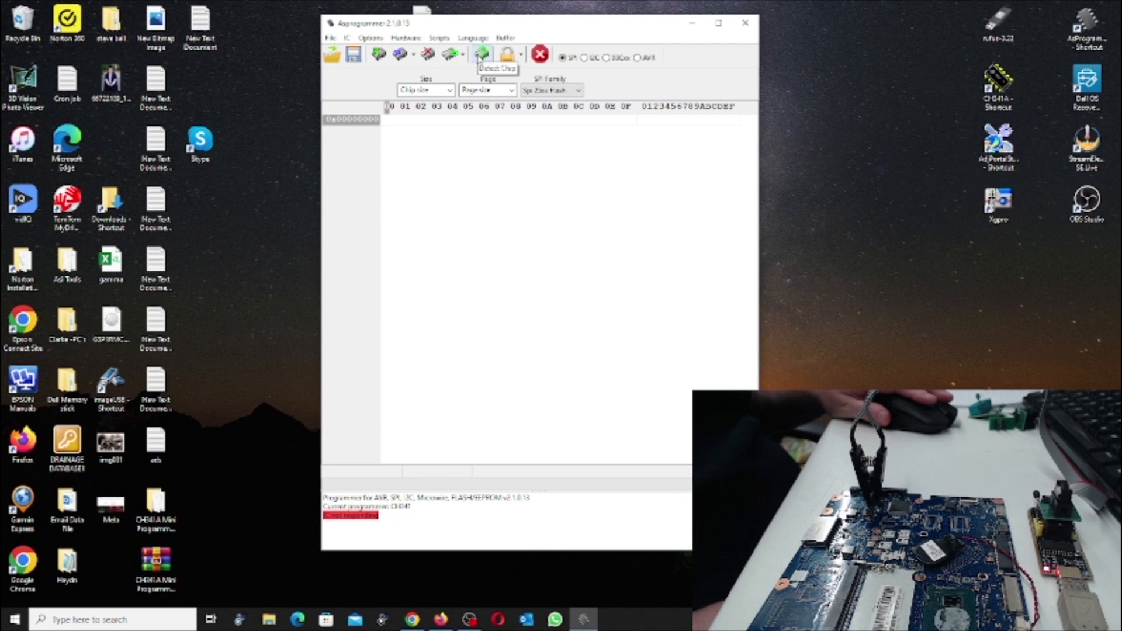
{"action": "left_click", "coordinate": [480, 55]}
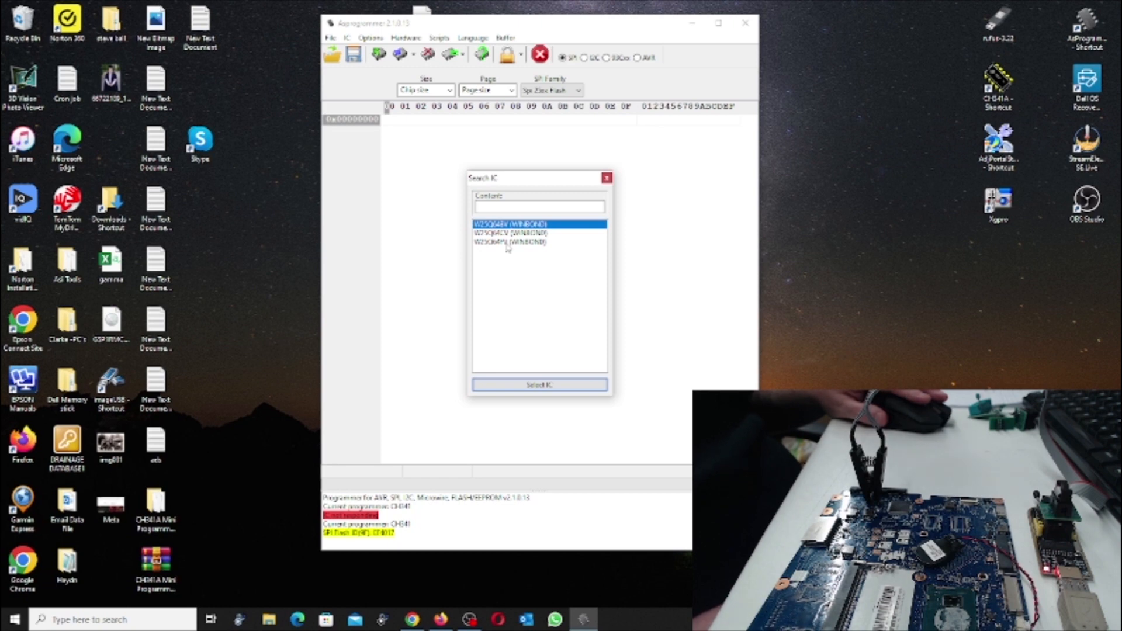
{"action": "left_click", "coordinate": [538, 241]}
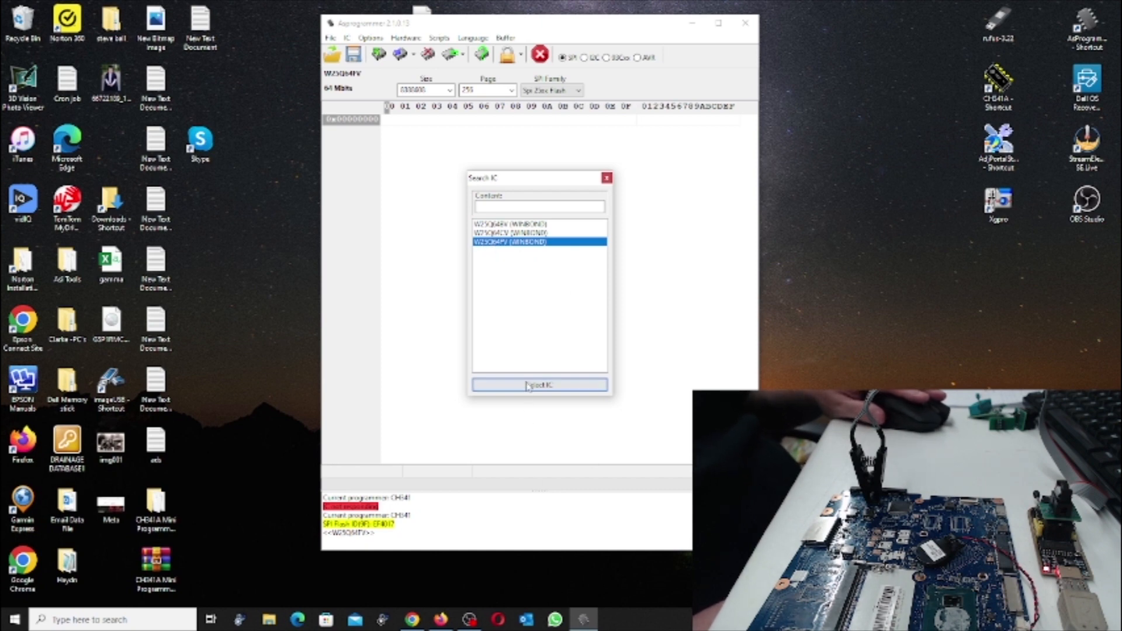
{"action": "left_click", "coordinate": [538, 384]}
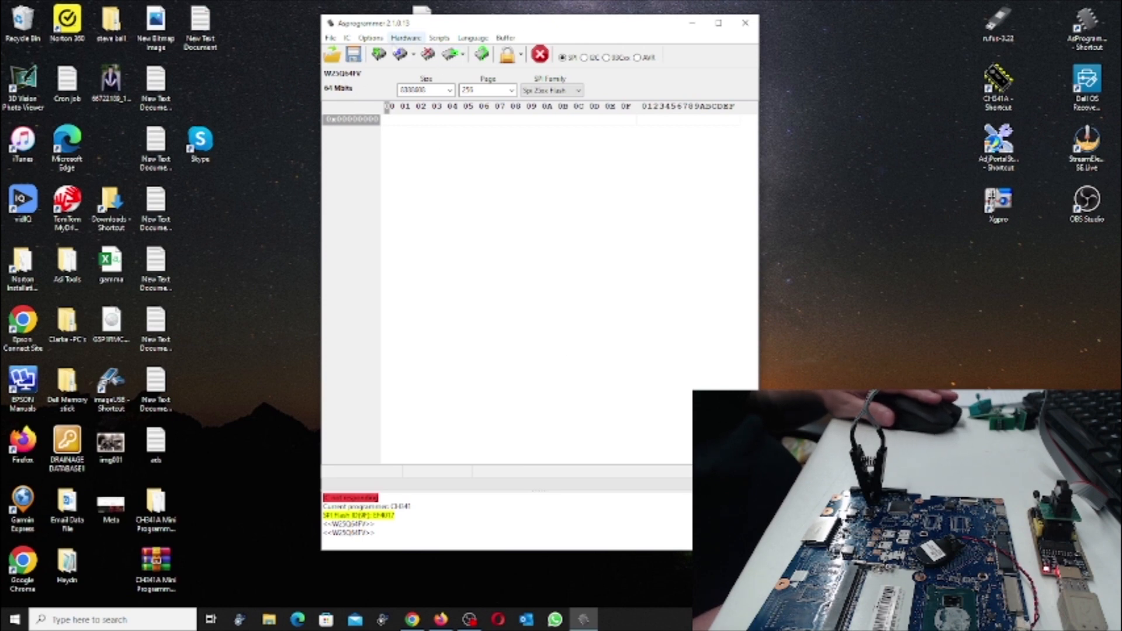
{"action": "mouse_move", "coordinate": [378, 55]}
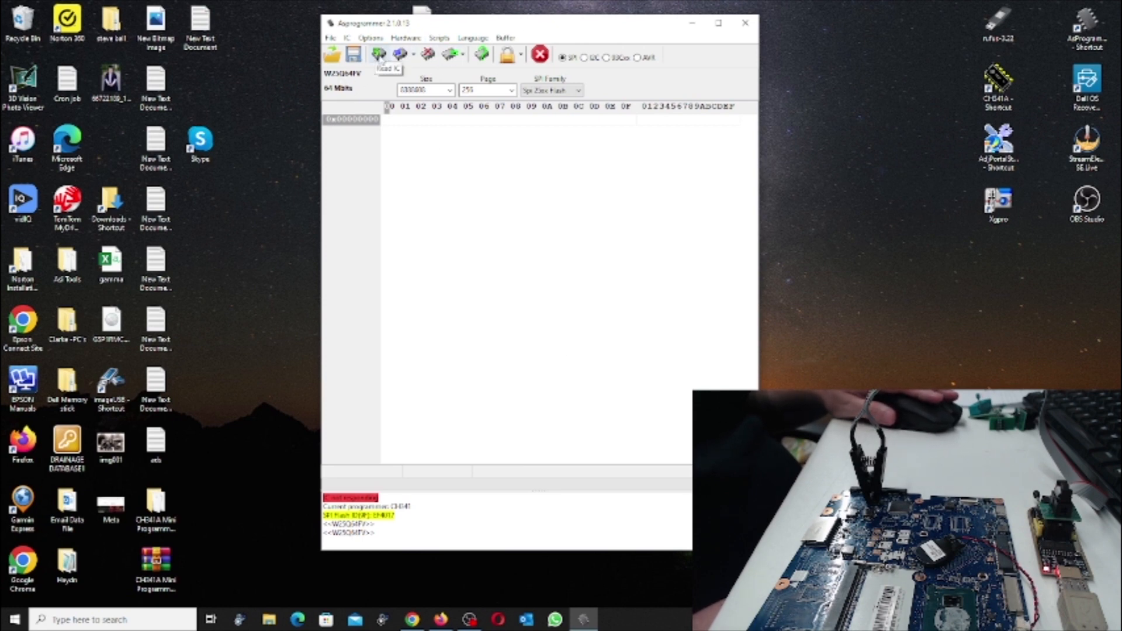
Read the W25Q64FV chip contents into the hex buffer with Read IC.
{"action": "left_click", "coordinate": [378, 54]}
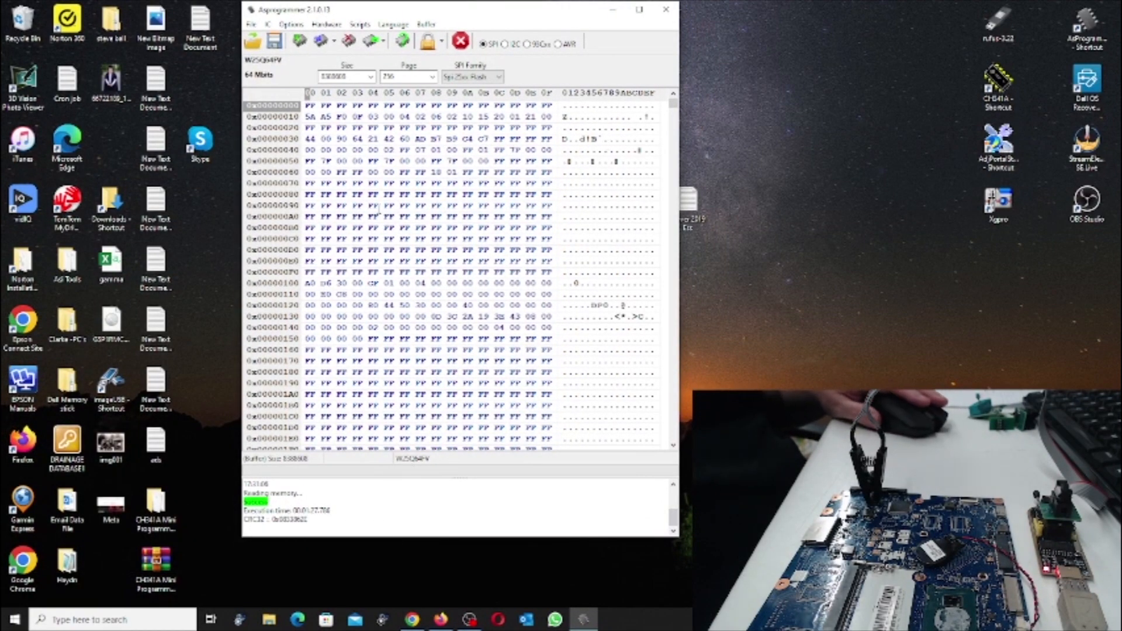
Browse the read hex data, then close AsProgrammer.
{"action": "scroll", "scroll_direction": "down", "scroll_amount": 3}
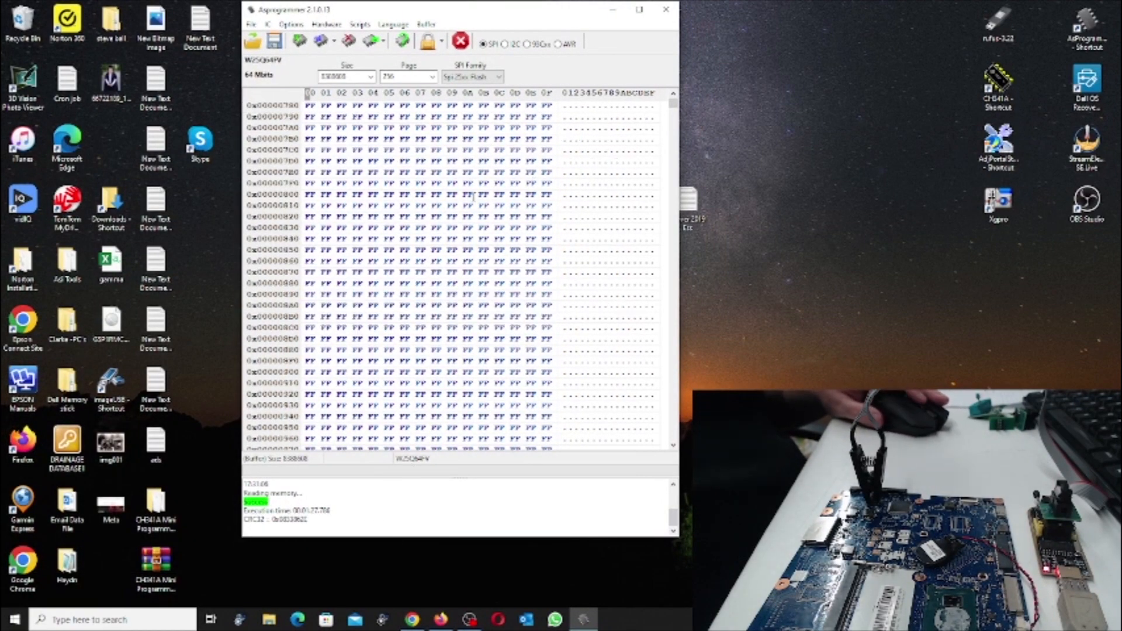
{"action": "scroll", "scroll_direction": "down", "scroll_amount": 3}
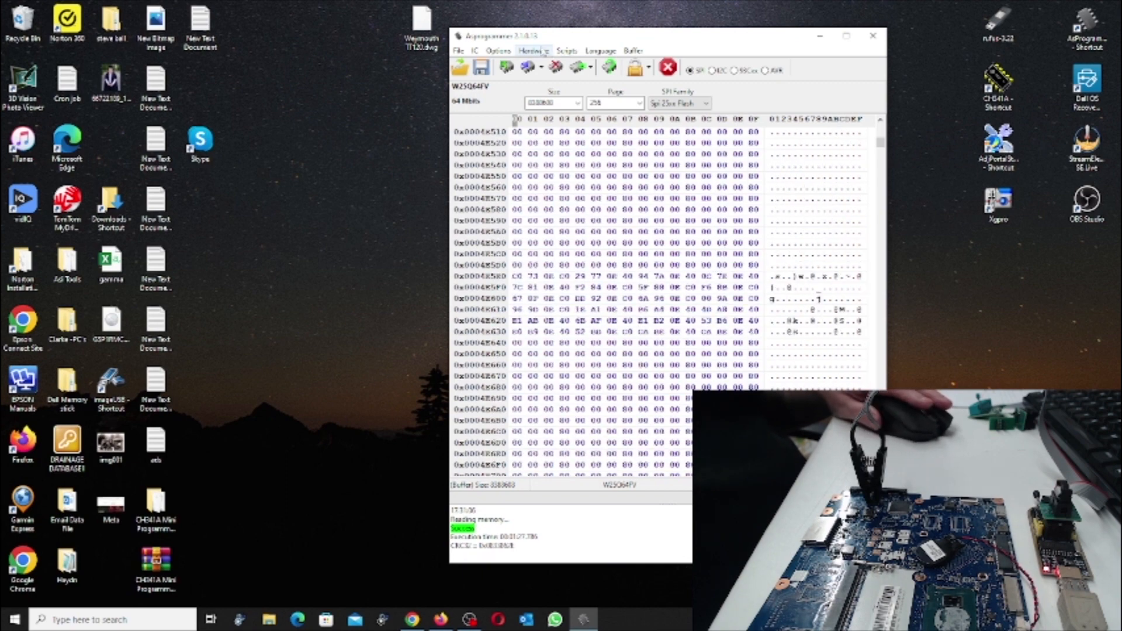
{"action": "mouse_move", "coordinate": [506, 67]}
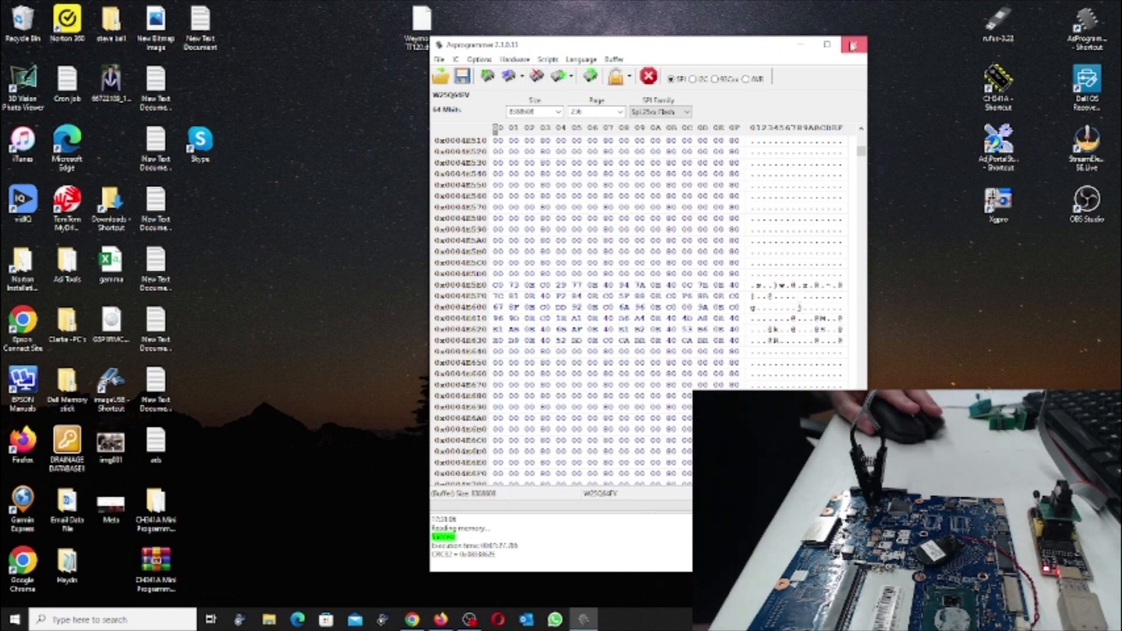
{"action": "left_click", "coordinate": [853, 45]}
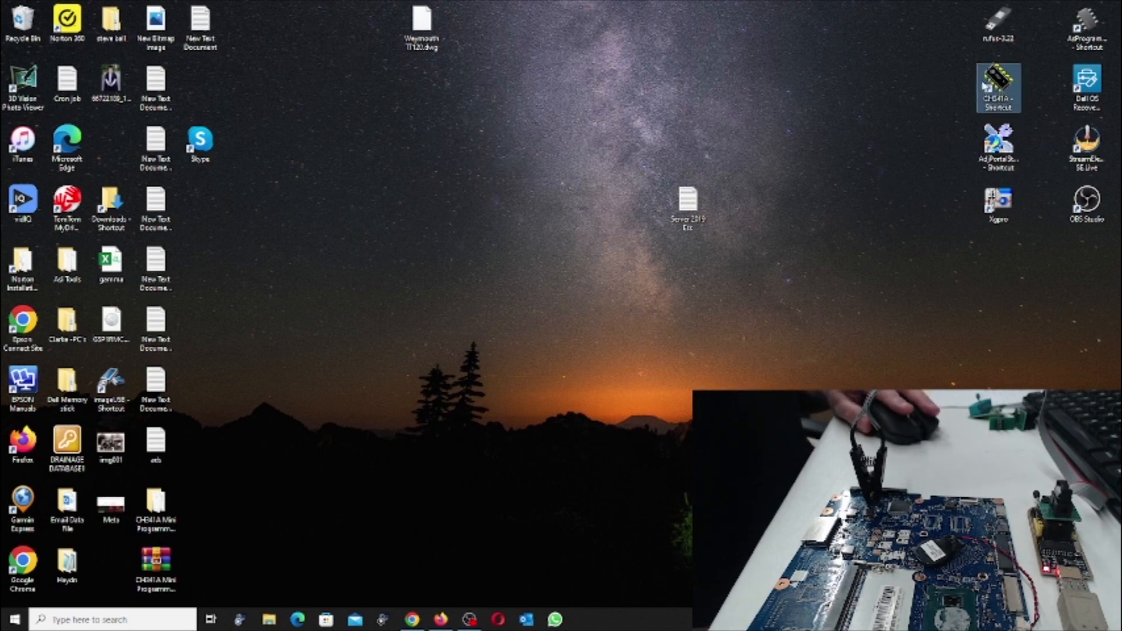
Launch CH341A Programmer and detect the connected Winbond W25Q64FV chip.
{"action": "double_click", "coordinate": [997, 88]}
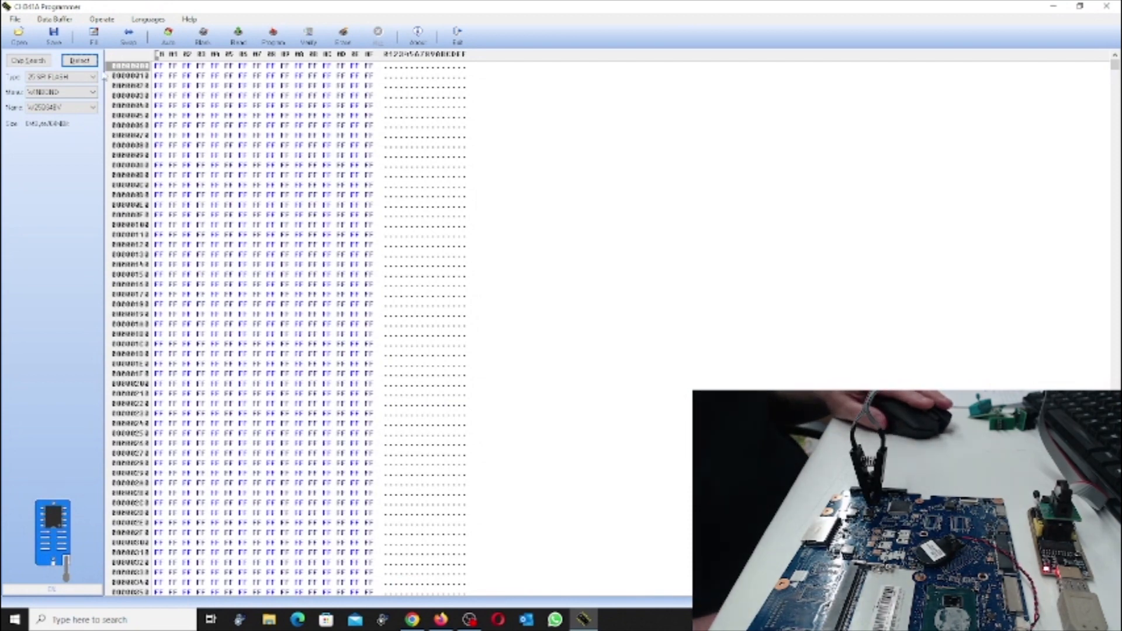
{"action": "left_click", "coordinate": [78, 60]}
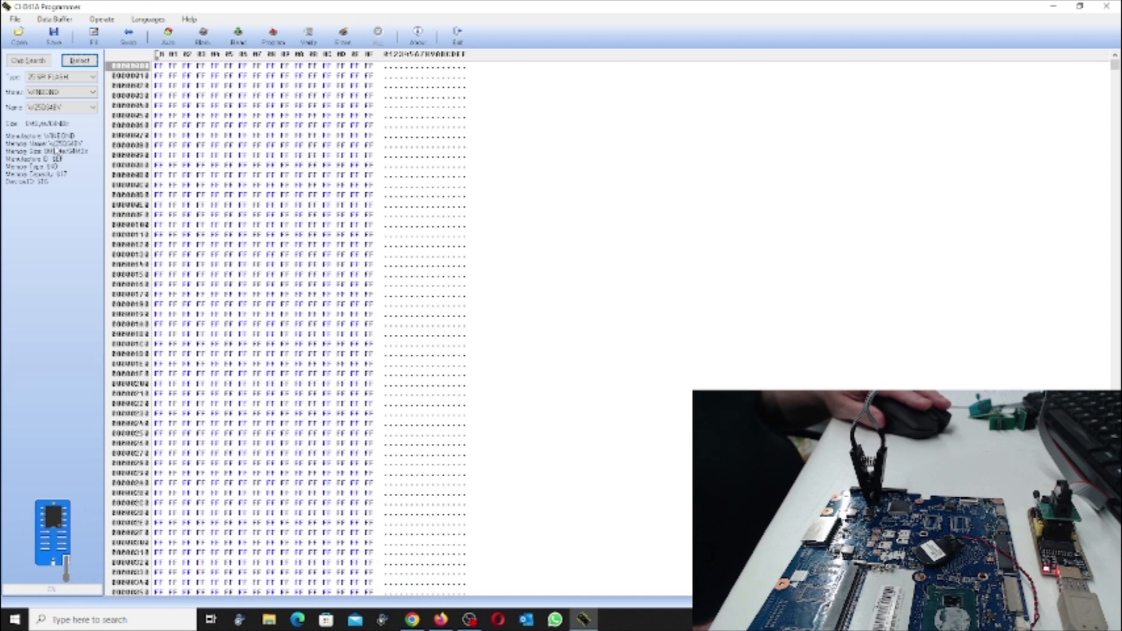
{"action": "mouse_move", "coordinate": [60, 152]}
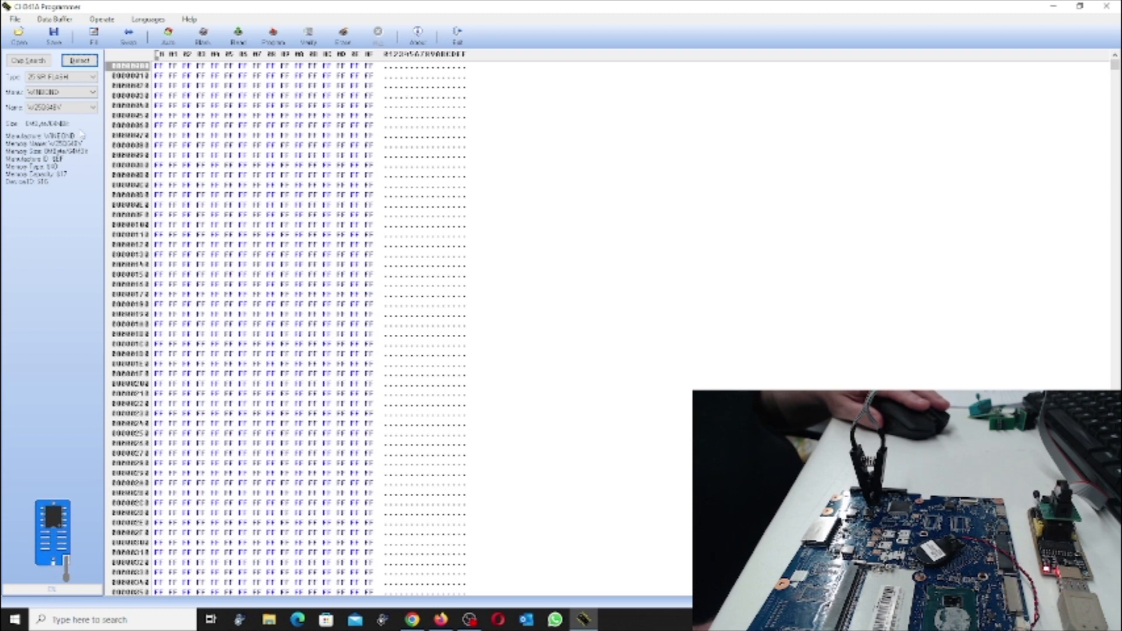
{"action": "left_click", "coordinate": [28, 60]}
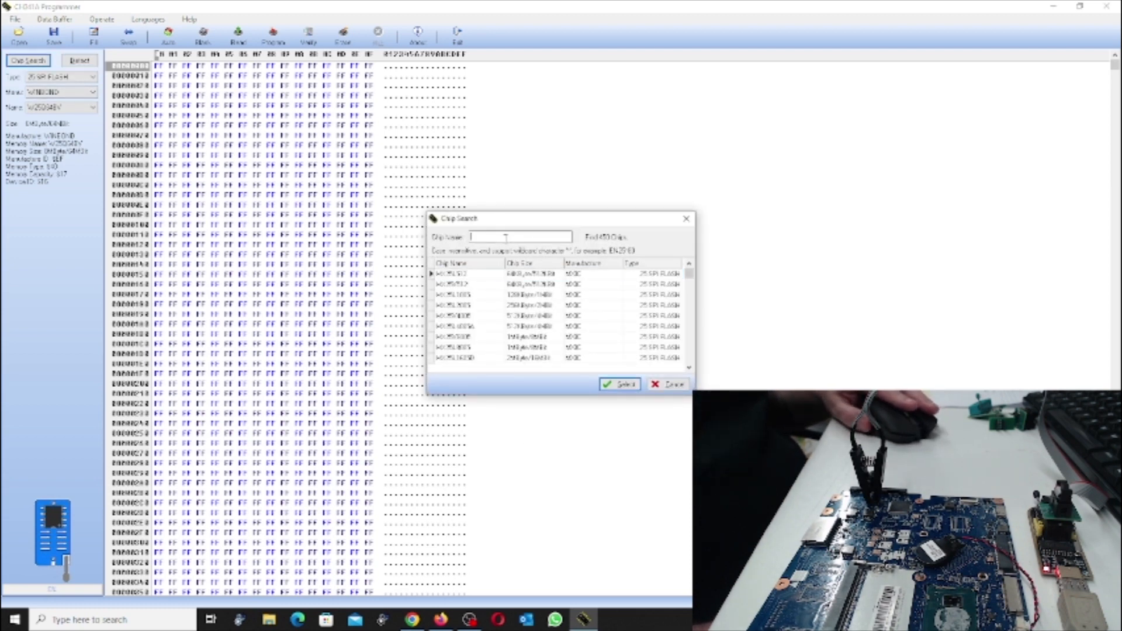
{"action": "type", "text": "W25Q64"}
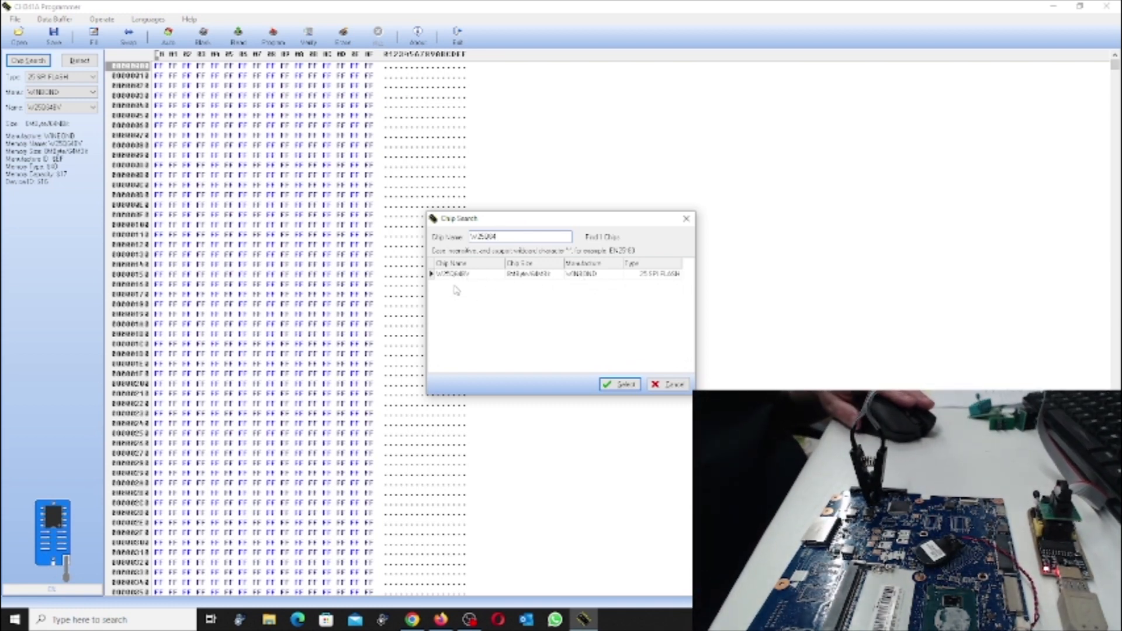
{"action": "mouse_move", "coordinate": [492, 282]}
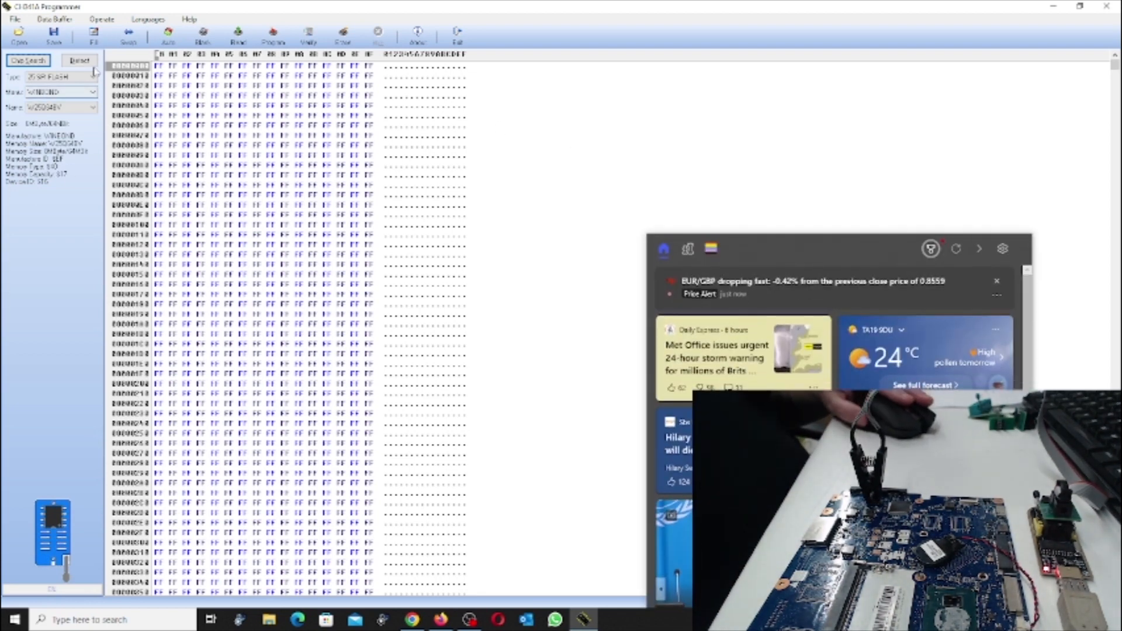
Dismiss the news panel and start reading the W25Q64 chip contents.
{"action": "left_click", "coordinate": [54, 34]}
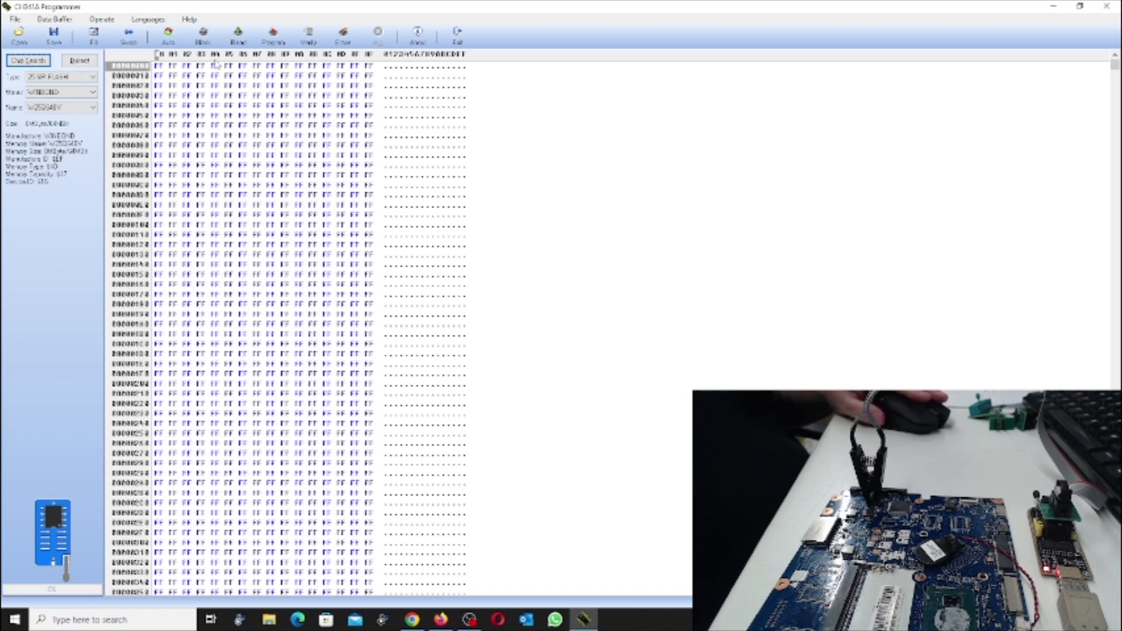
{"action": "left_click", "coordinate": [203, 34]}
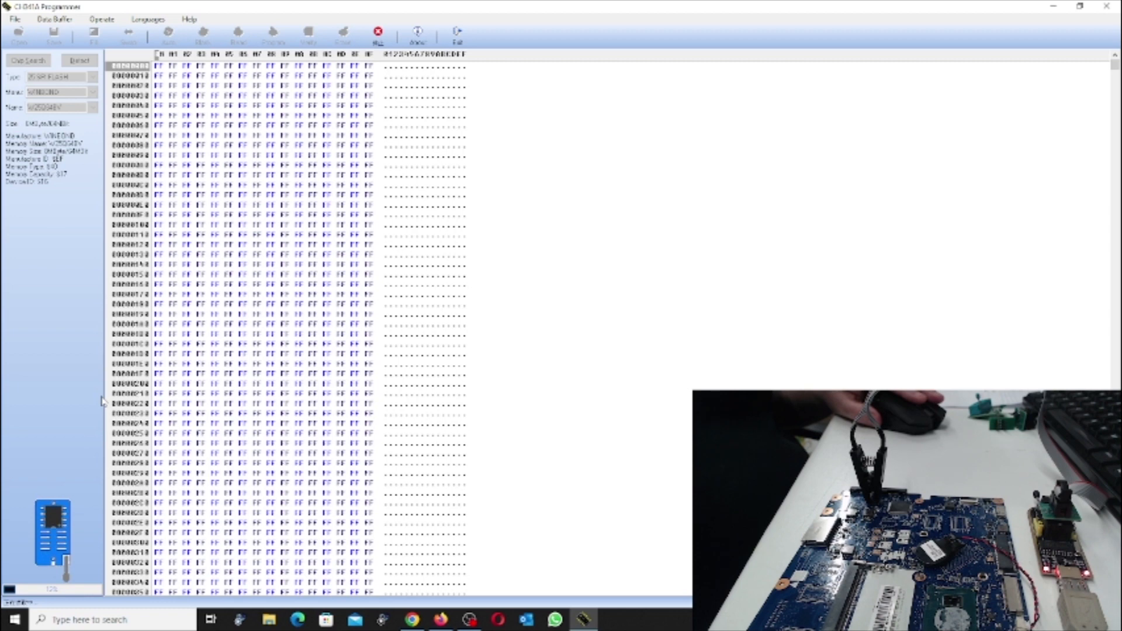
{"action": "mouse_move", "coordinate": [103, 401]}
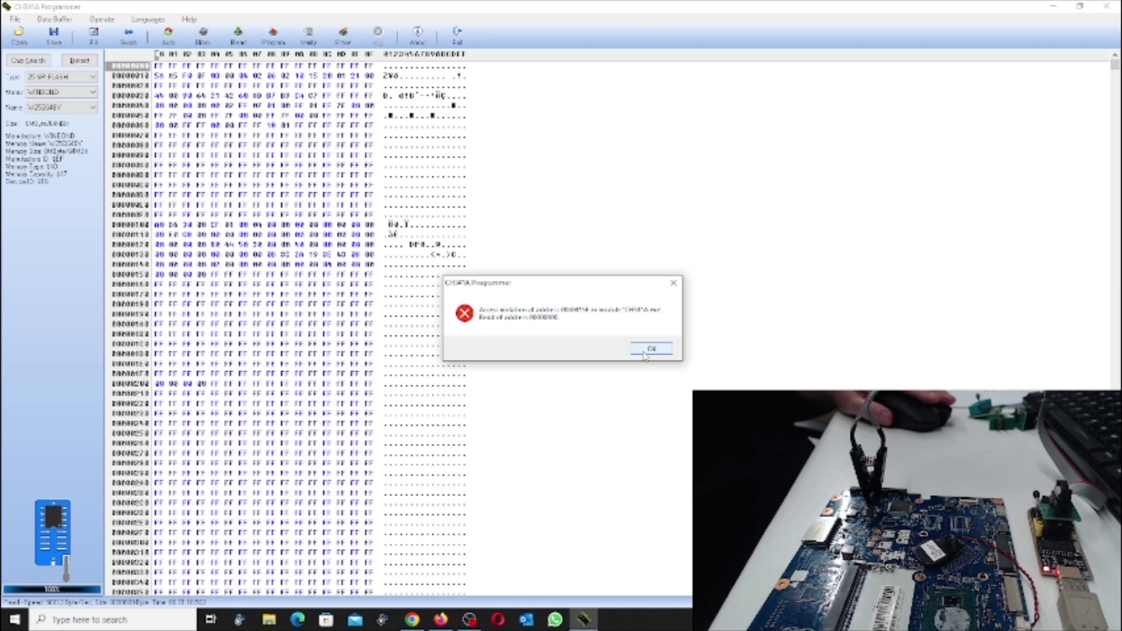
Dismiss both Access violation error dialogs with OK.
{"action": "left_click", "coordinate": [650, 348]}
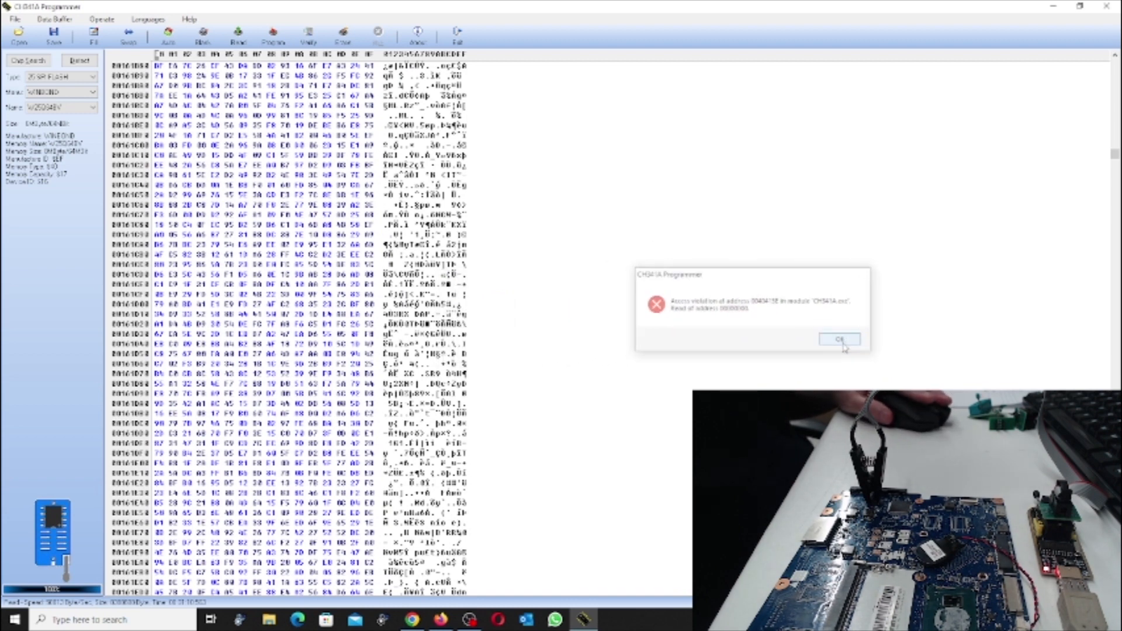
{"action": "left_click", "coordinate": [839, 339]}
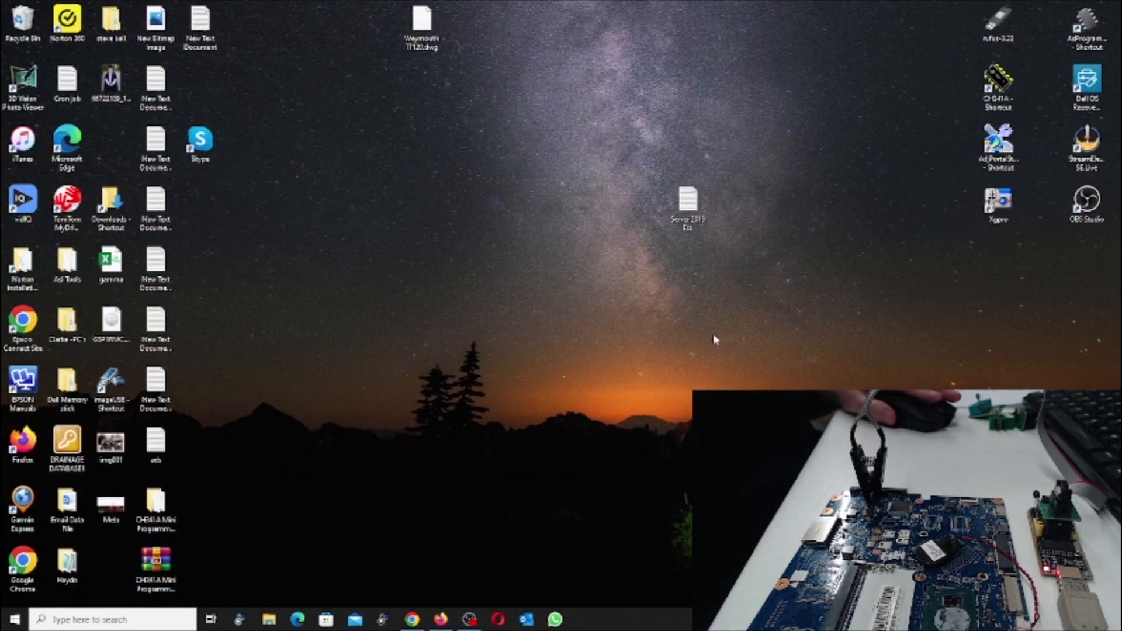
{"action": "mouse_move", "coordinate": [721, 331]}
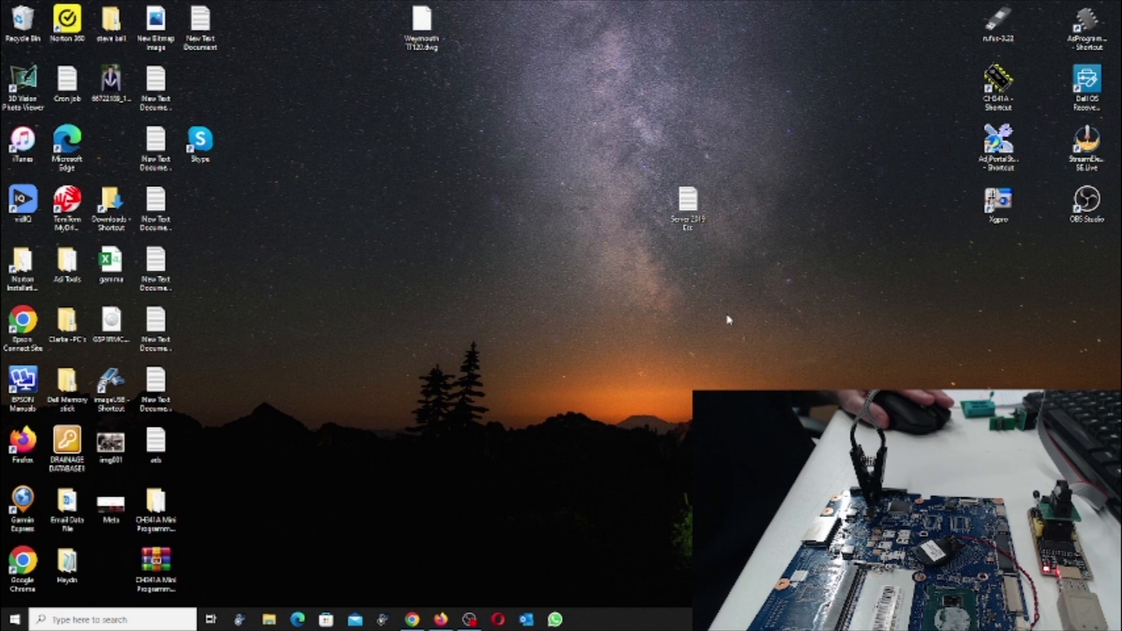
{"action": "mouse_move", "coordinate": [805, 327]}
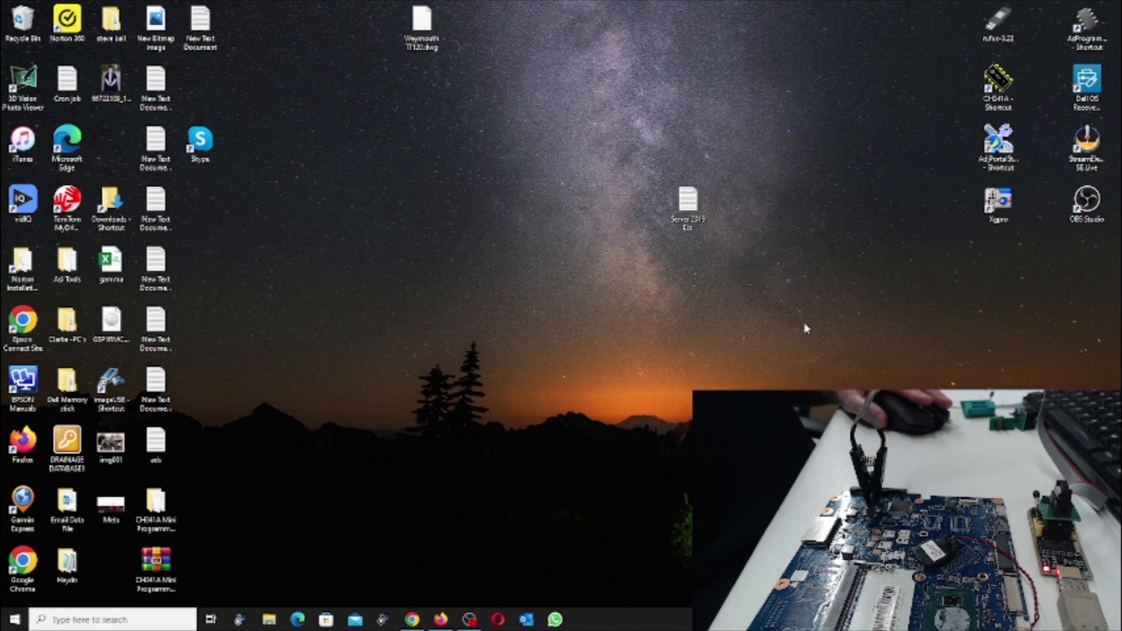